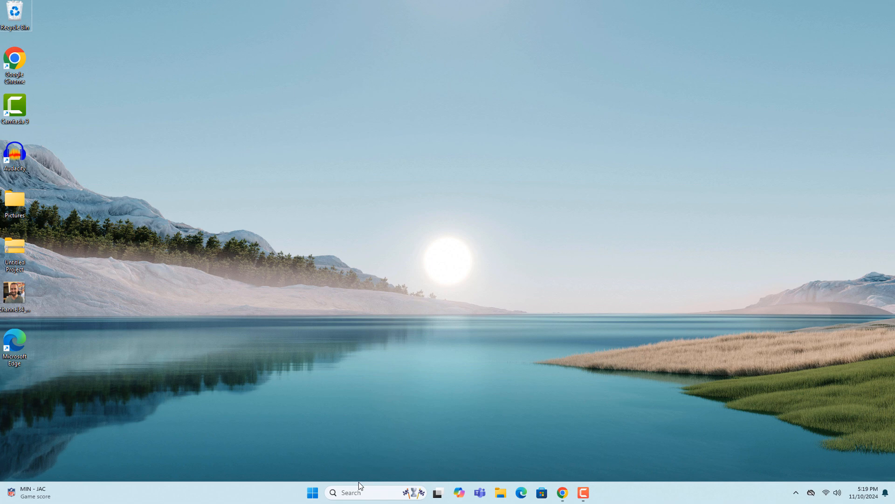
- Search Windows for netplwiz to bring up the user accounts Run command
{"action": "type", "text": "notepad"}
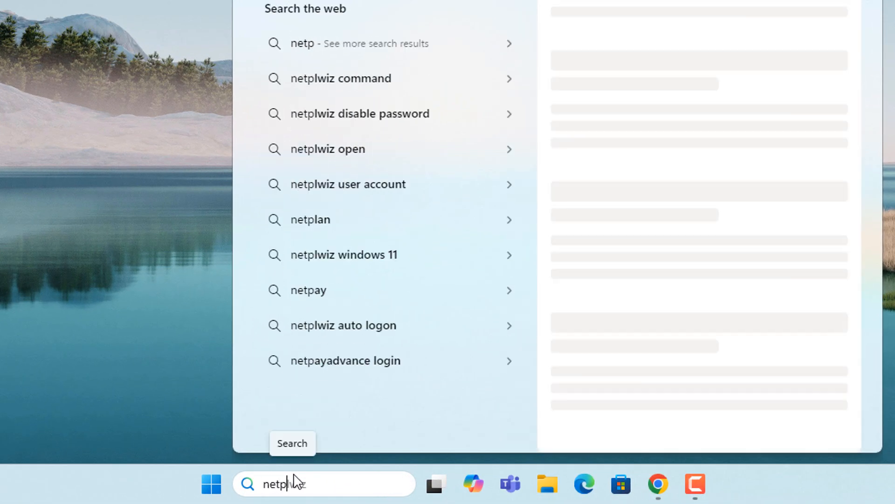
{"action": "type", "text": "lwiz"}
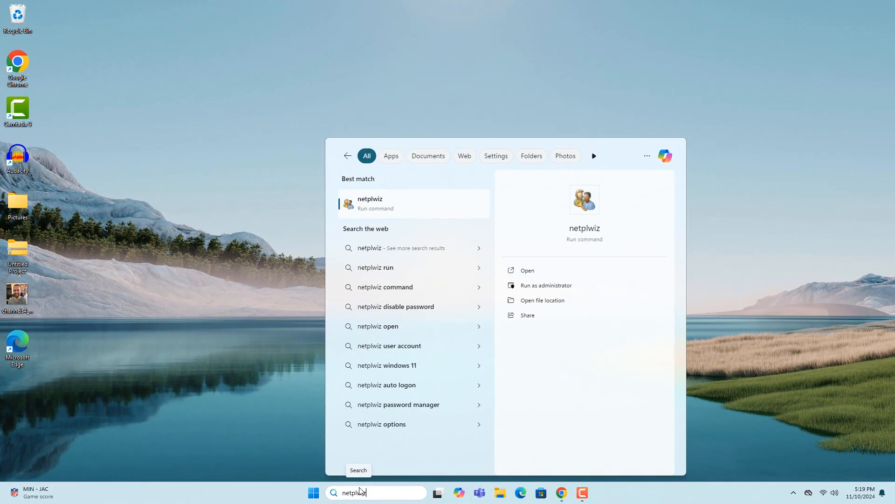
{"action": "mouse_move", "coordinate": [442, 213]}
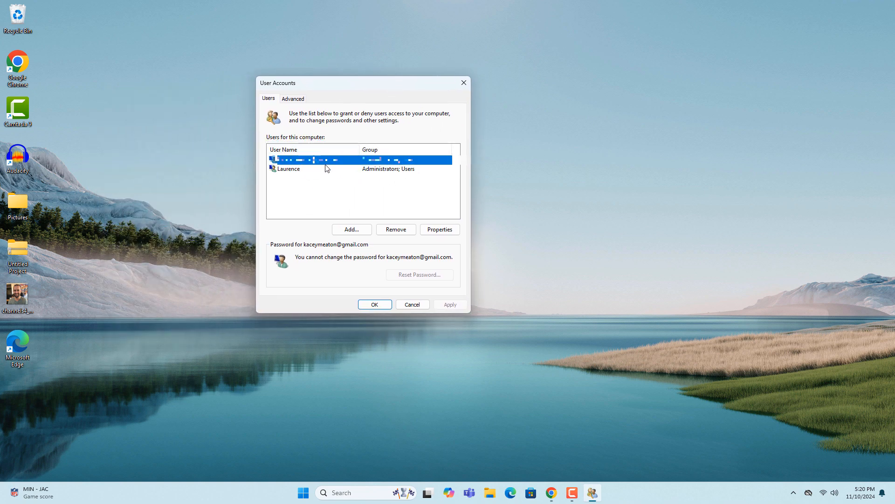
- Select the Laurence account in User Accounts, then reopen Windows Search
{"action": "left_click", "coordinate": [314, 168]}
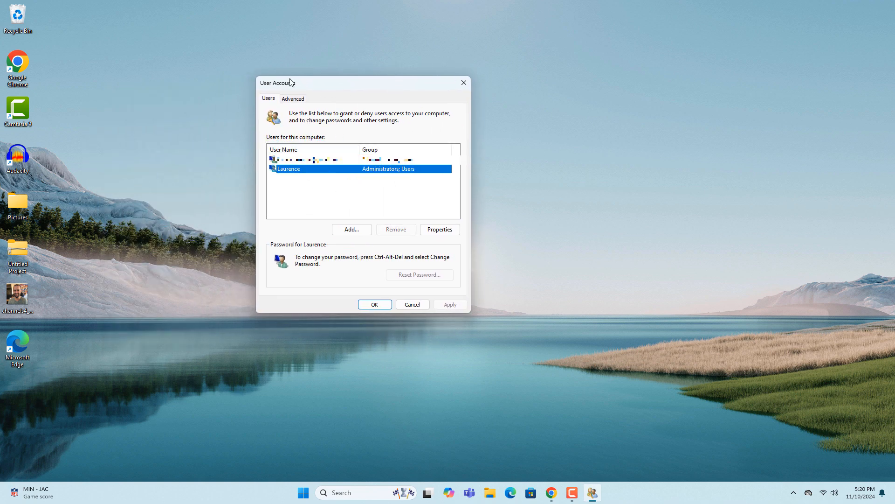
{"action": "mouse_move", "coordinate": [374, 124]}
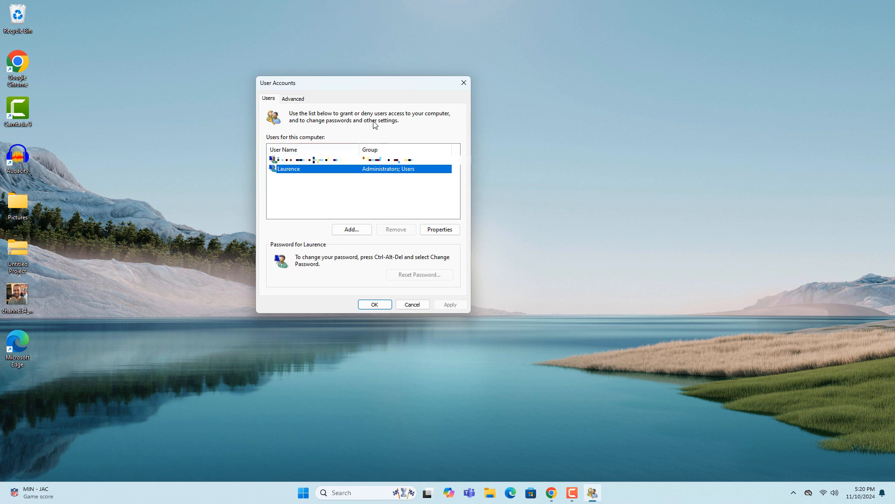
{"action": "mouse_move", "coordinate": [366, 492]}
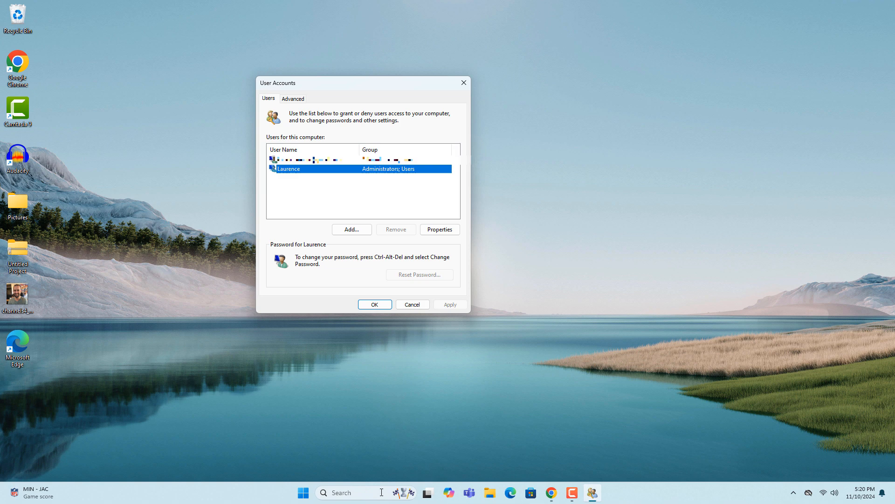
{"action": "left_click", "coordinate": [343, 493]}
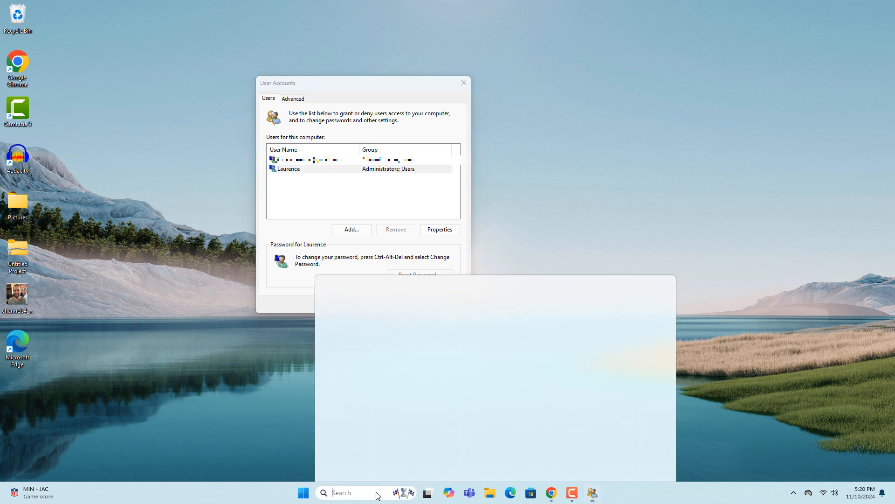
- Search for 'Registry Editor' and open the best-match result
{"action": "type", "text": "Registry Editor"}
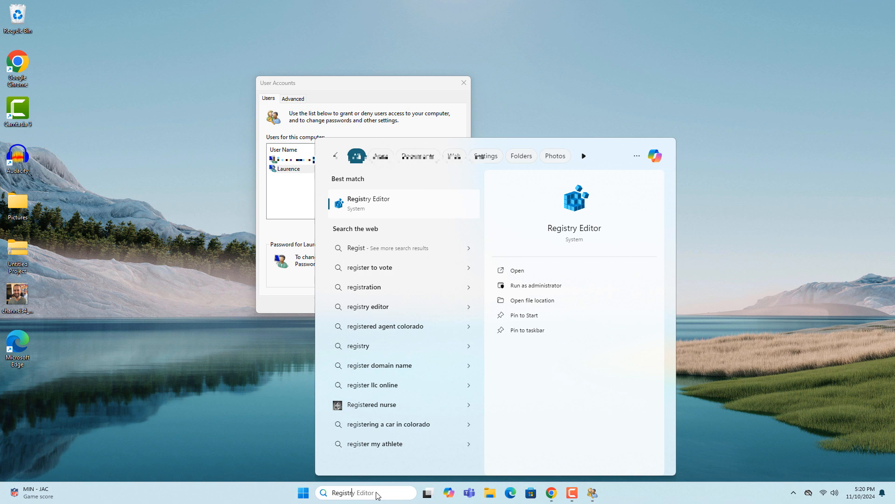
{"action": "type", "text": "Registry editor"}
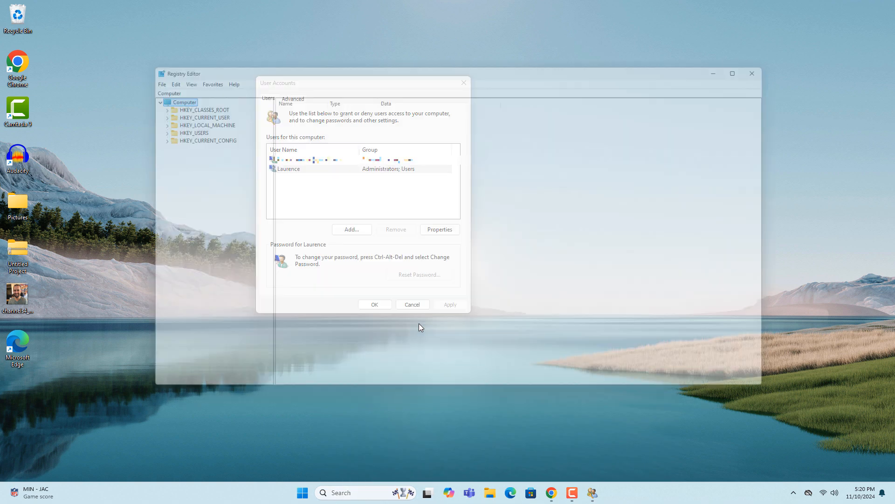
- Expand HKEY_LOCAL_MACHINE down to Windows NT\CurrentVersion\PasswordLess and select Device
{"action": "left_click", "coordinate": [411, 304]}
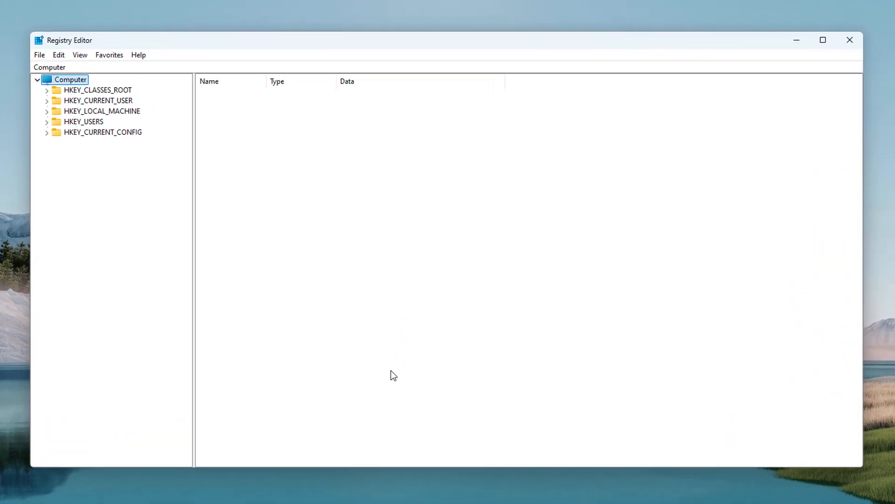
{"action": "left_click", "coordinate": [102, 111]}
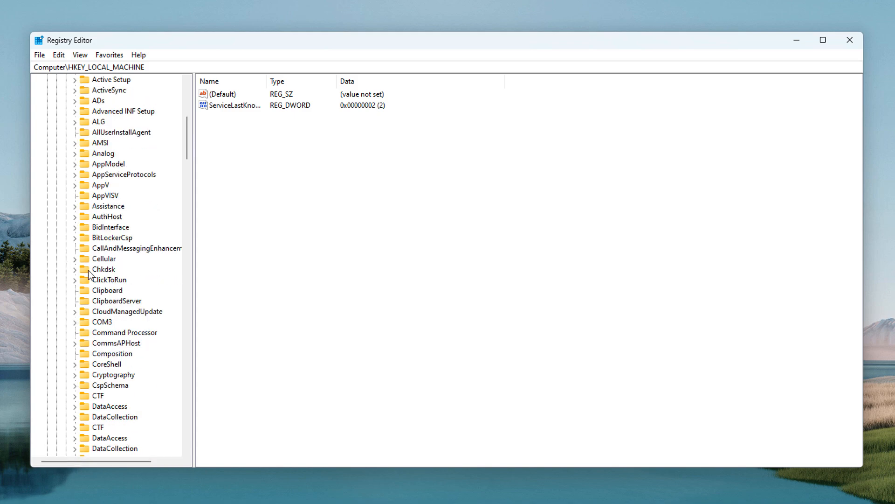
{"action": "scroll", "scroll_direction": "down", "scroll_amount": 3}
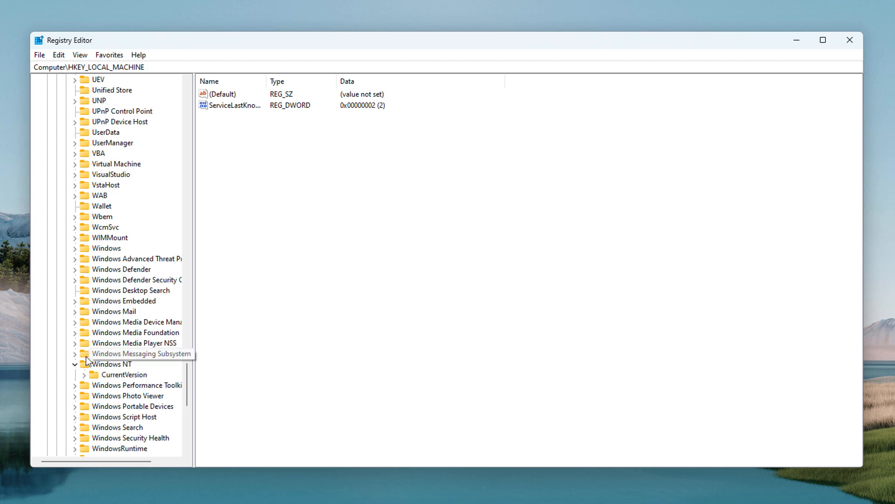
{"action": "left_click", "coordinate": [92, 374]}
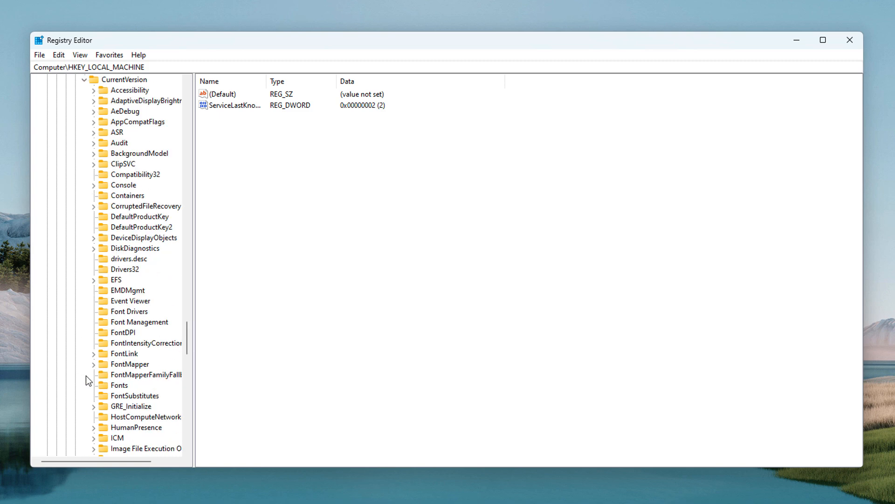
{"action": "scroll", "scroll_direction": "down", "scroll_amount": 3}
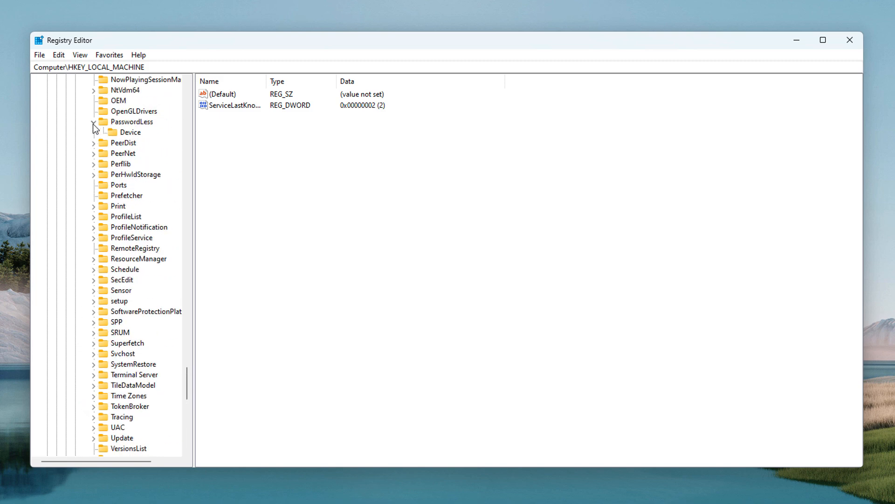
{"action": "left_click", "coordinate": [131, 132]}
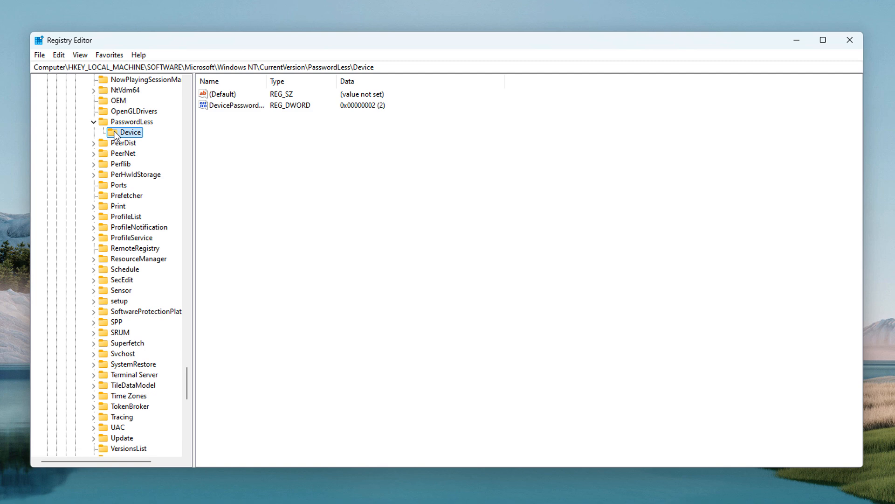
{"action": "mouse_move", "coordinate": [258, 109]}
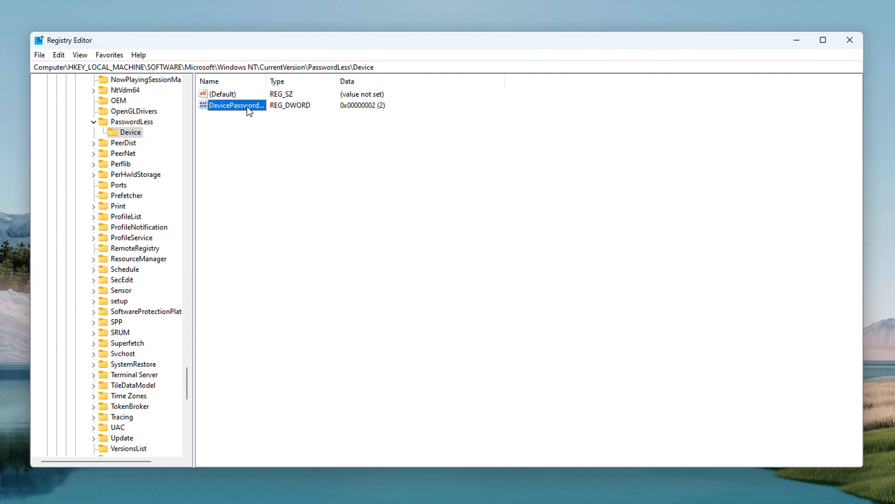
- Change DevicePasswordLessBuildVersion from 2 to 0, then relaunch netplwiz
{"action": "double_click", "coordinate": [233, 105]}
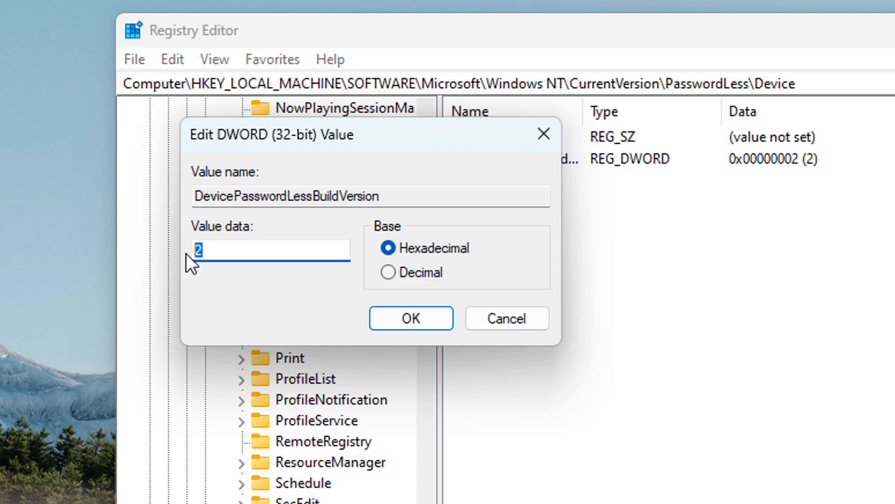
{"action": "type", "text": "0"}
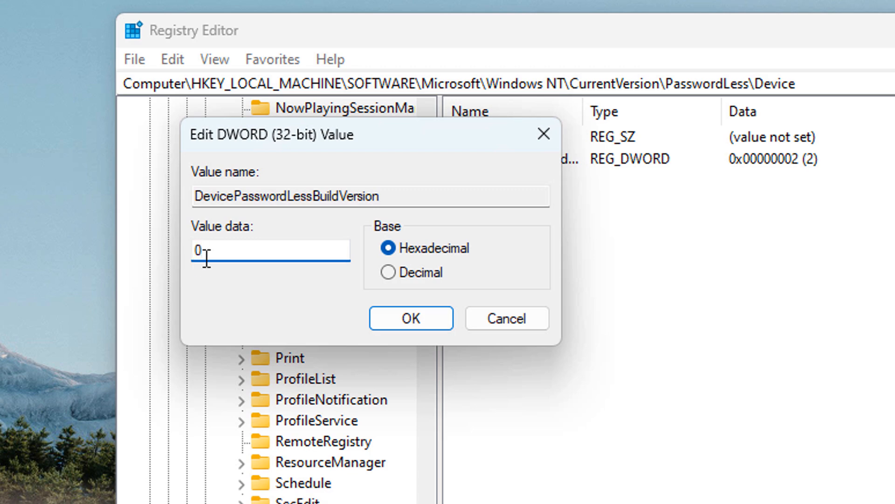
{"action": "left_click", "coordinate": [410, 317]}
{"action": "type", "text": "n"}
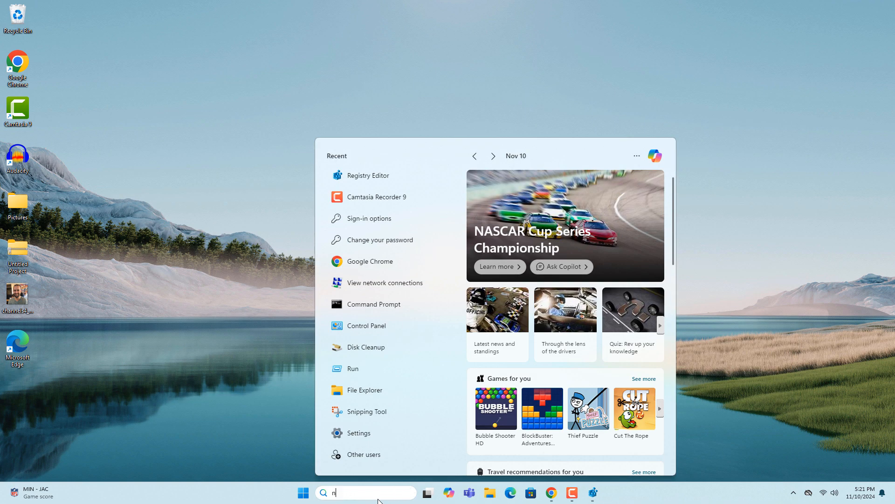
{"action": "type", "text": "etplwiz"}
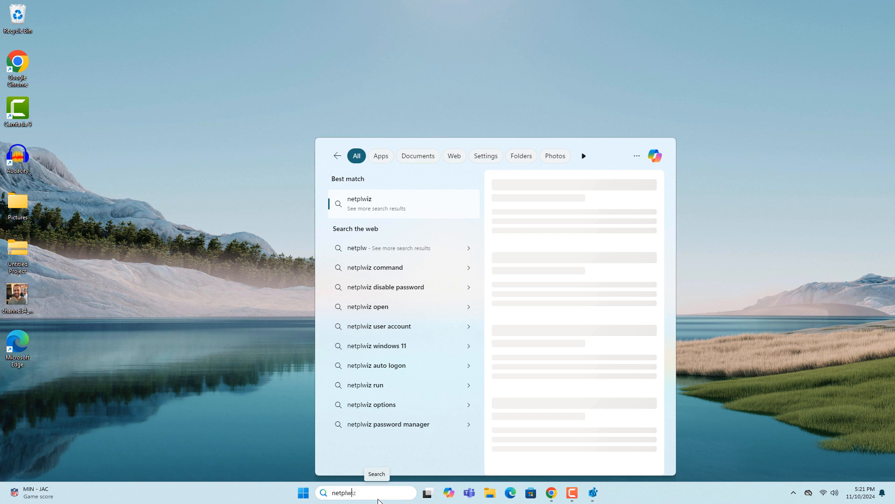
{"action": "left_click", "coordinate": [359, 203]}
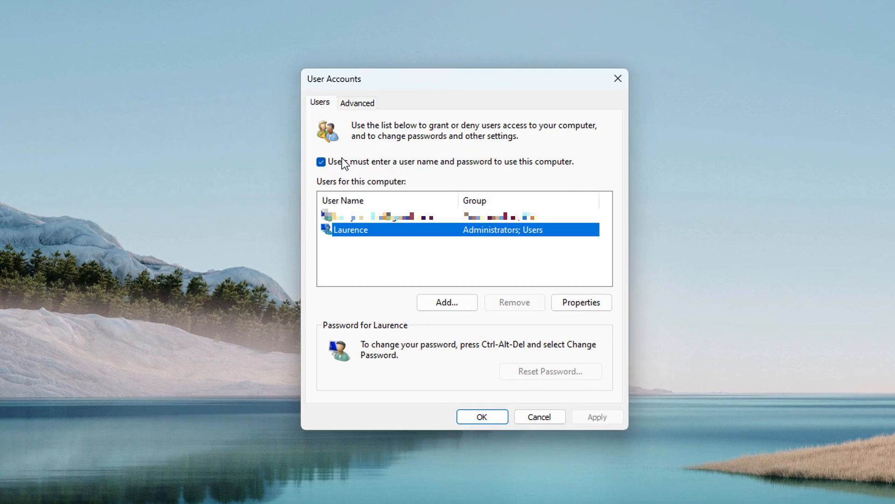
{"action": "mouse_move", "coordinate": [330, 171]}
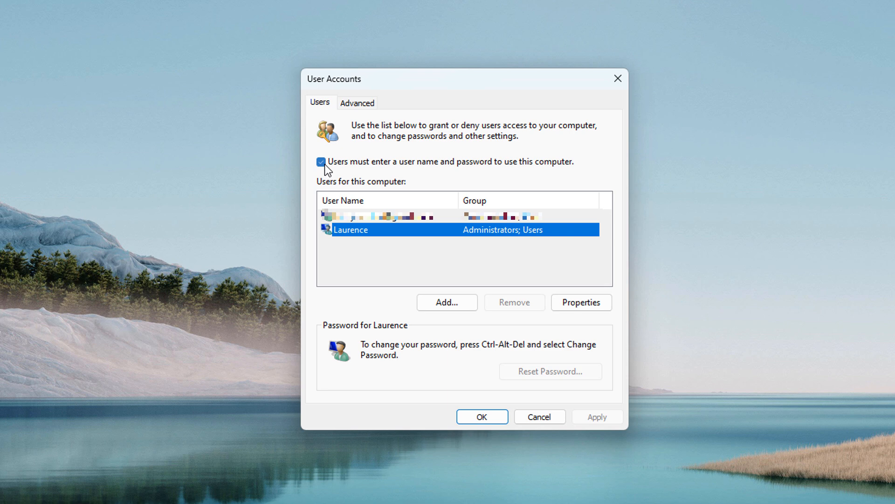
- Uncheck 'Users must enter a user name and password to use this computer'
{"action": "left_click", "coordinate": [597, 417]}
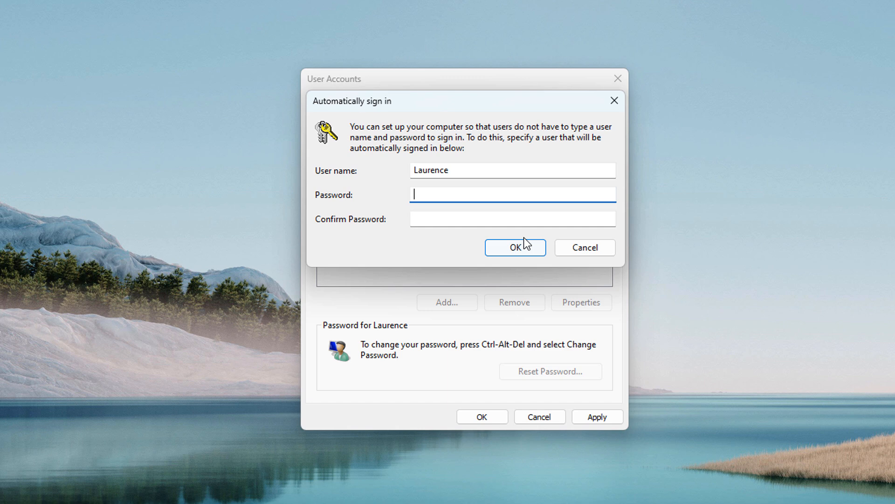
- Confirm the Automatically sign in prompt for Laurence
{"action": "left_click", "coordinate": [515, 247]}
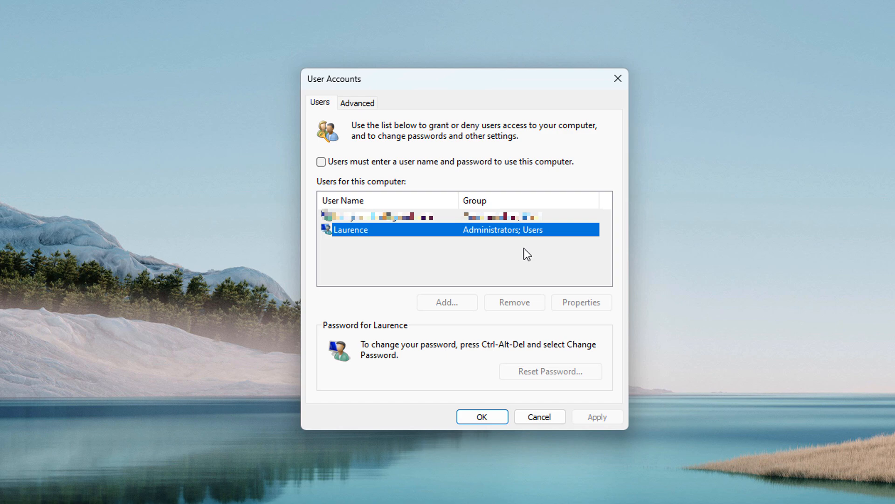